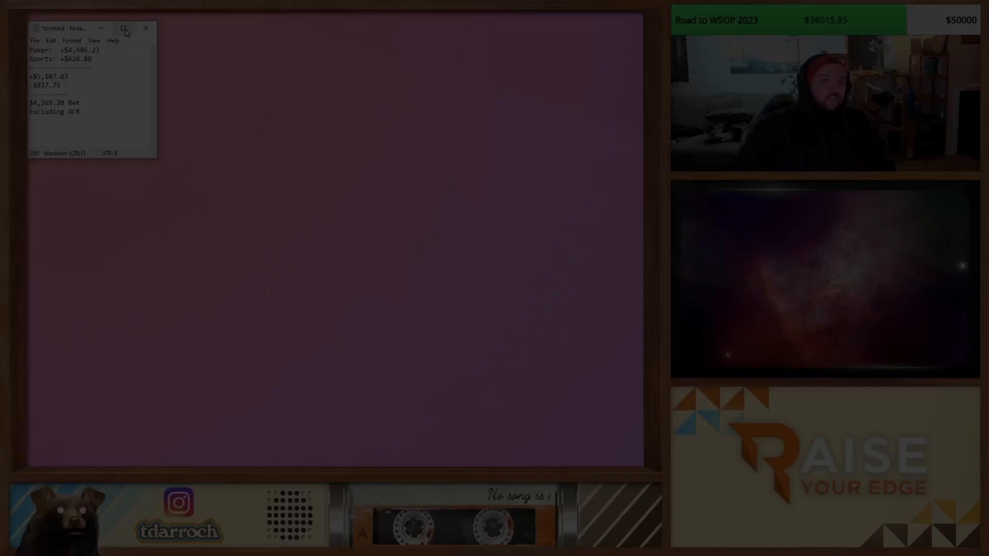
- Show R2WSOP2's March 2023 statistics summary: 1,355 games, 18.2% ROI, 21 wins, 181 final tables
left_click(124, 30)
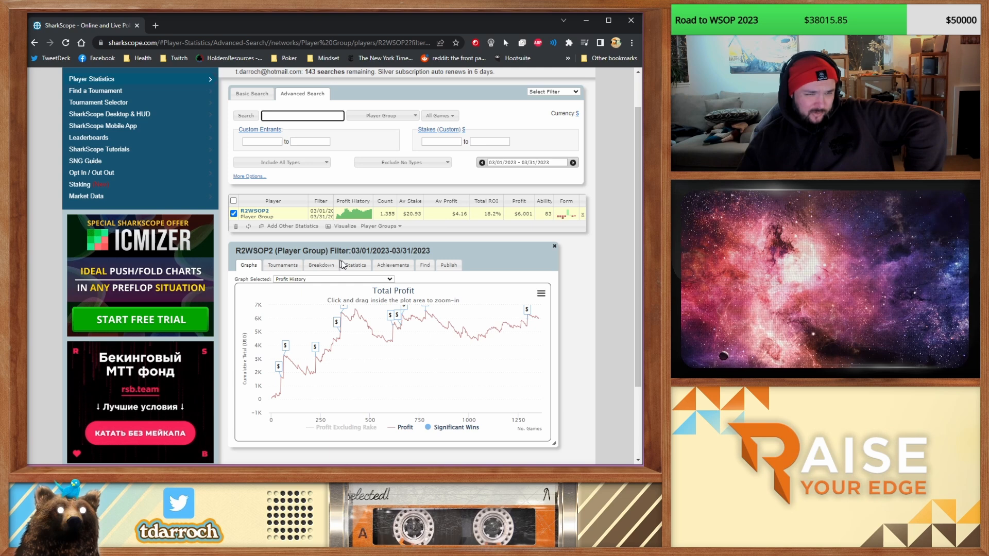
left_click(354, 265)
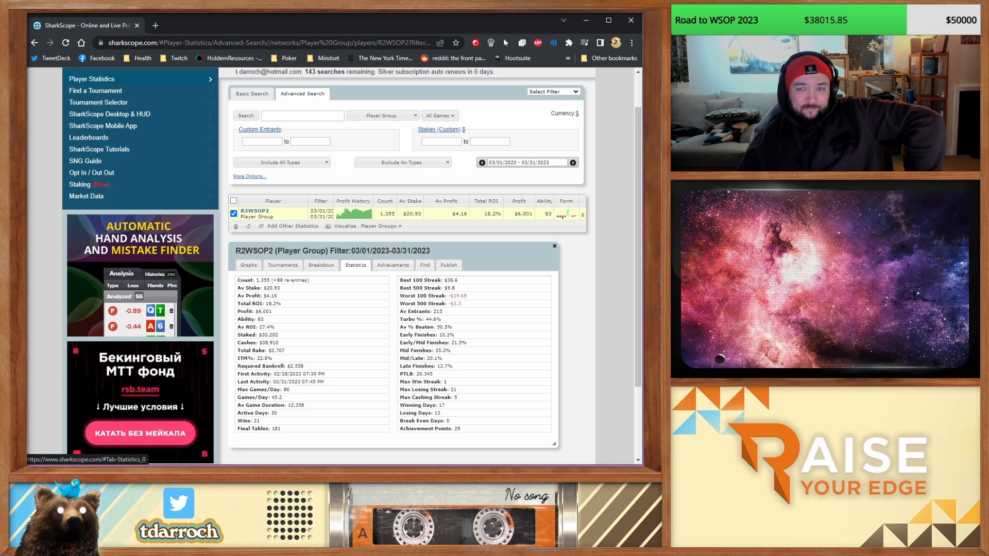
left_click(302, 115)
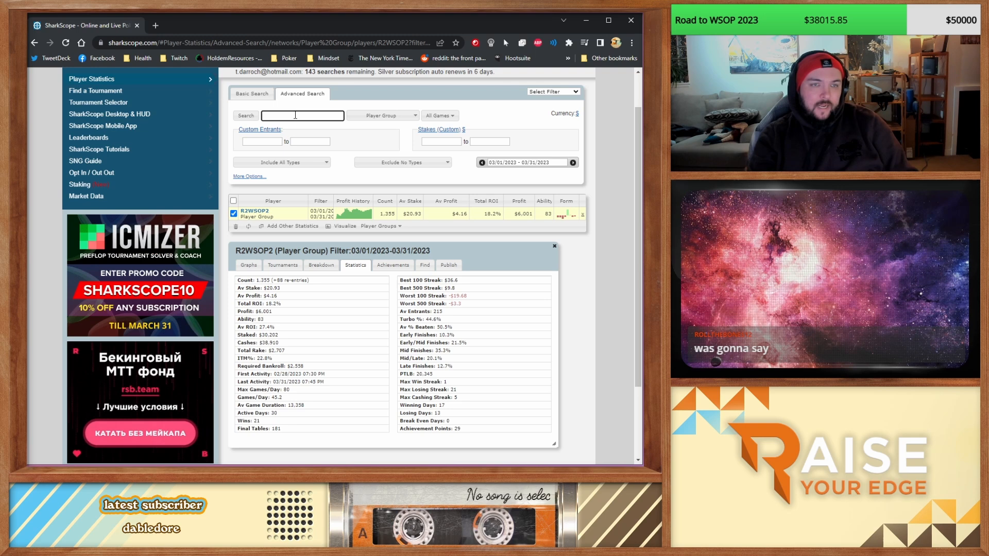
- Search 'r2wsop' to list the group's site accounts with March 2023 counts, ROI and profit
type("r2wsop")
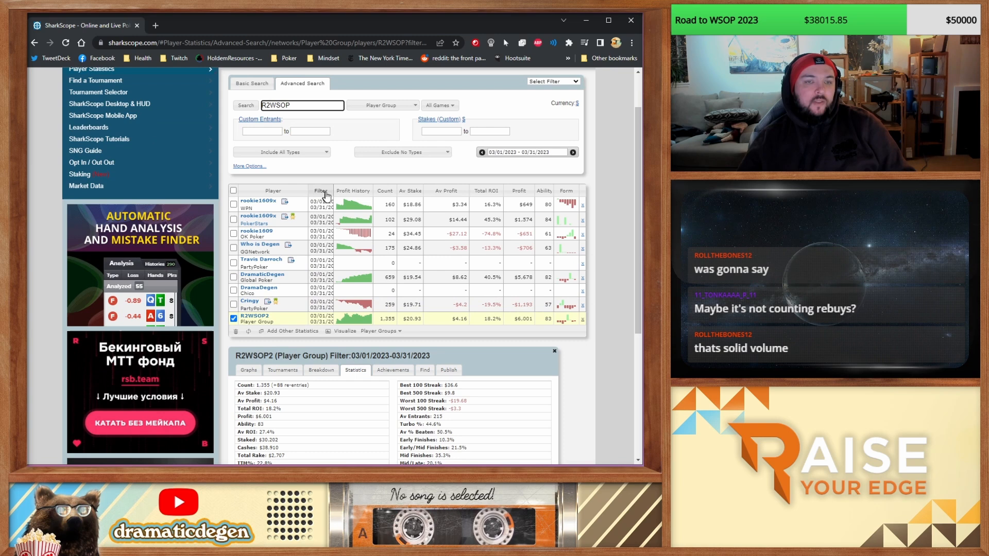
mouse_move(619, 306)
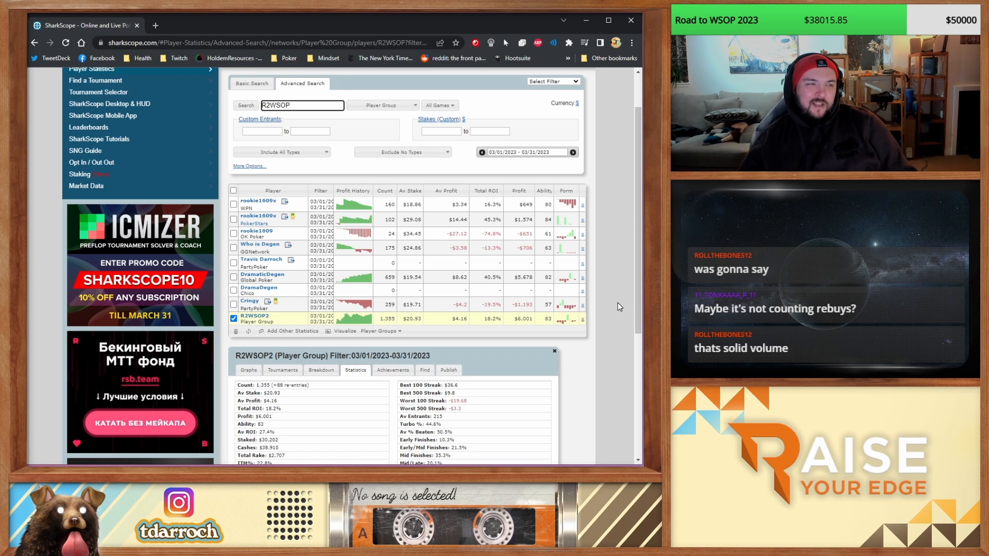
mouse_move(625, 344)
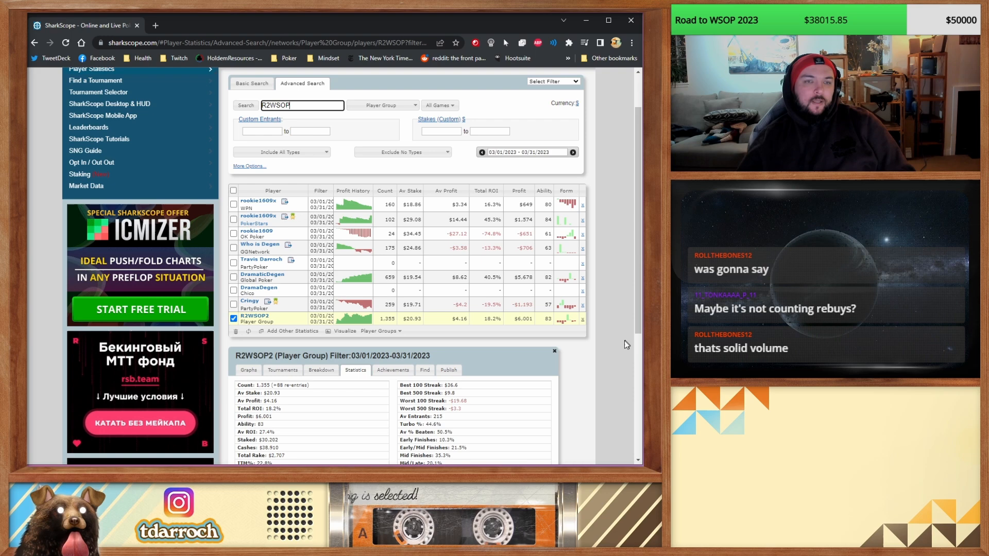
left_click(258, 201)
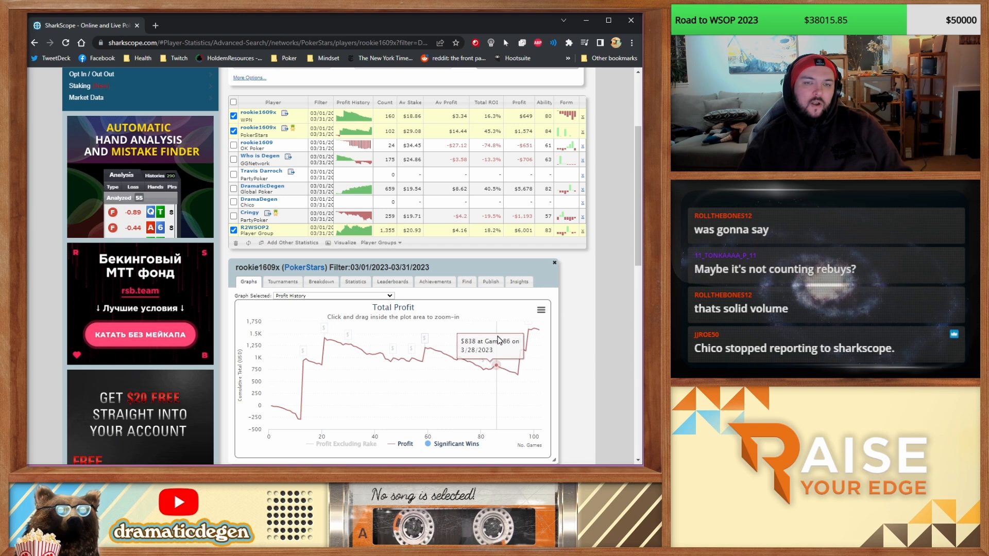
mouse_move(528, 327)
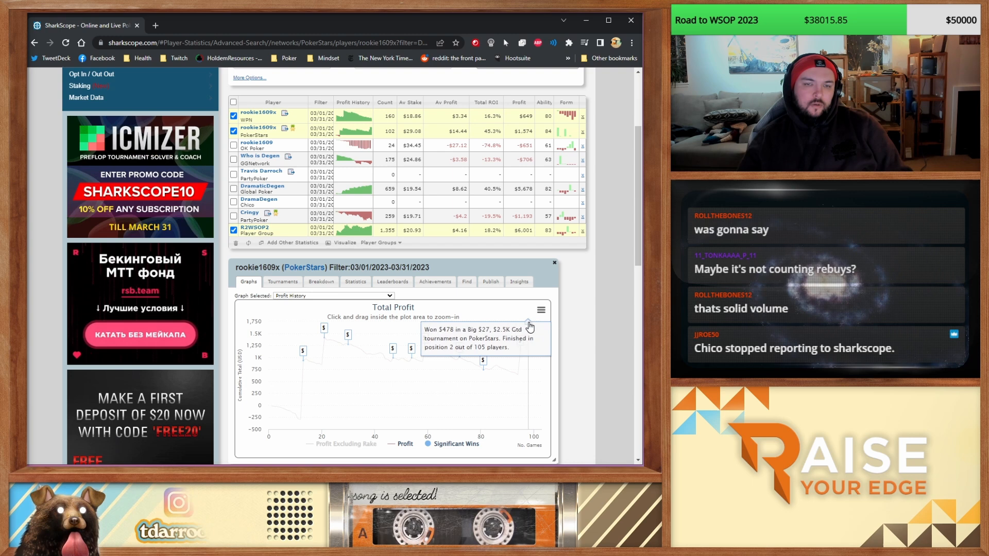
mouse_move(422, 336)
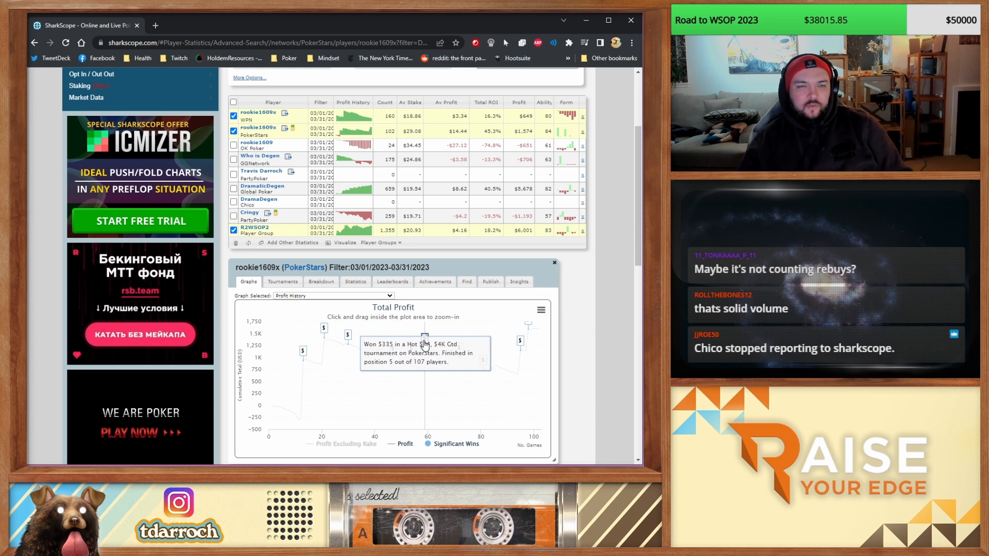
mouse_move(459, 347)
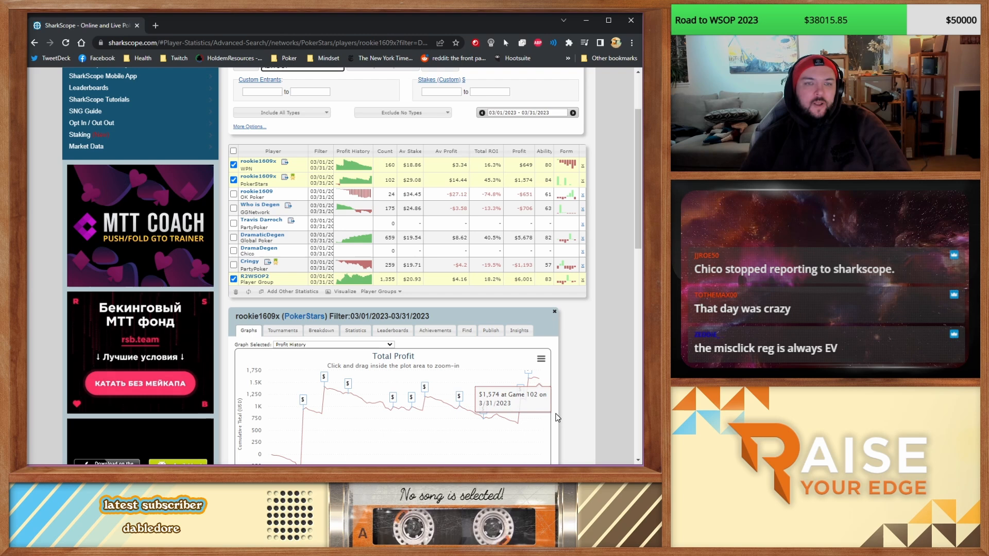
mouse_move(372, 201)
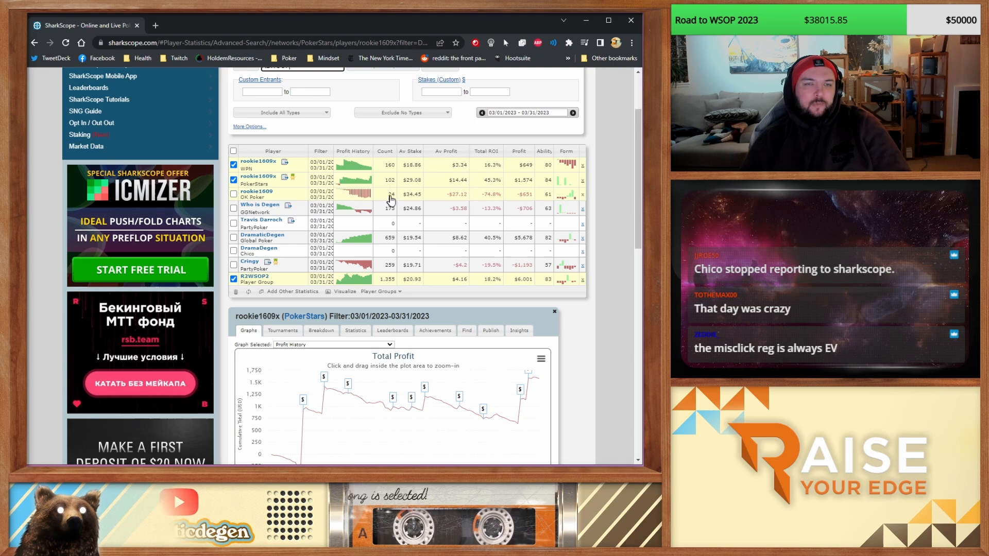
left_click(260, 205)
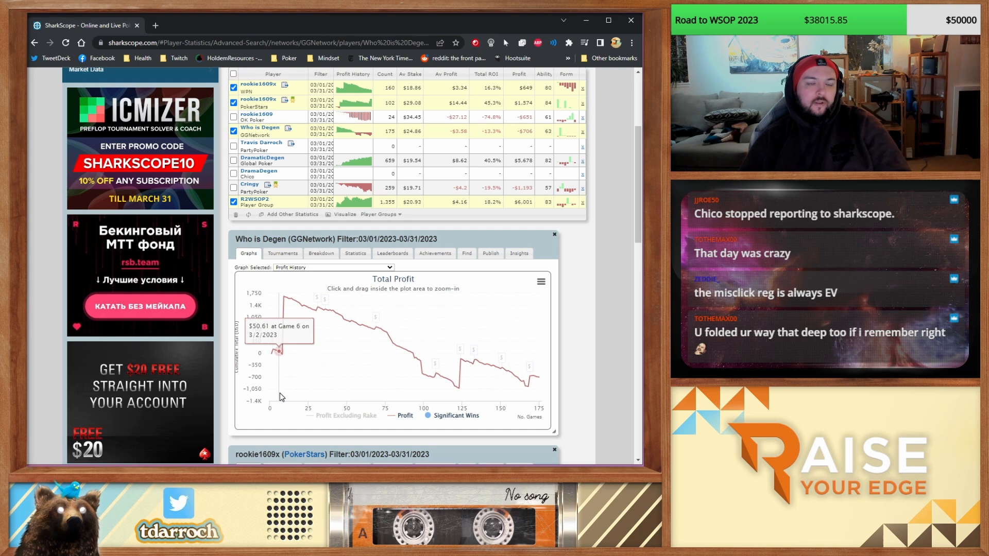
mouse_move(285, 299)
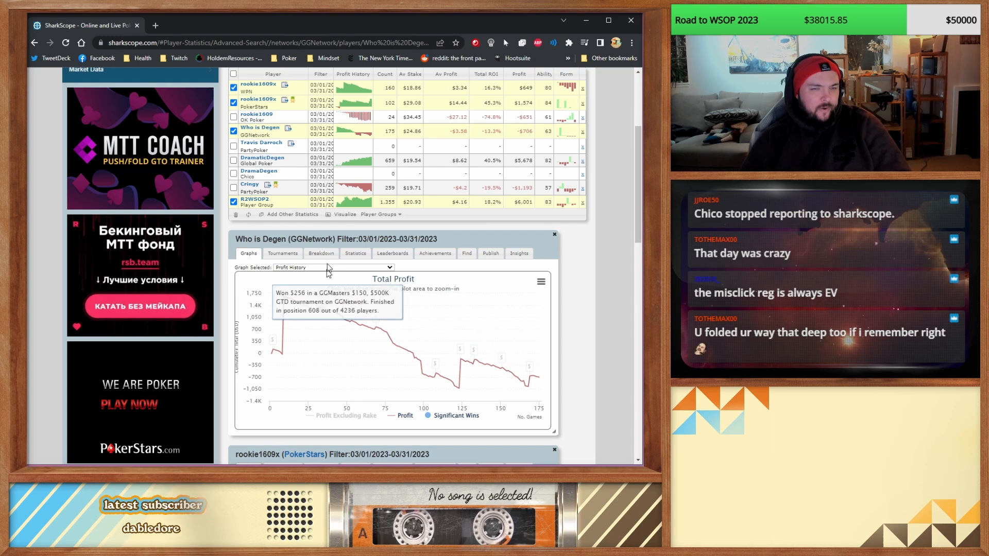
mouse_move(469, 365)
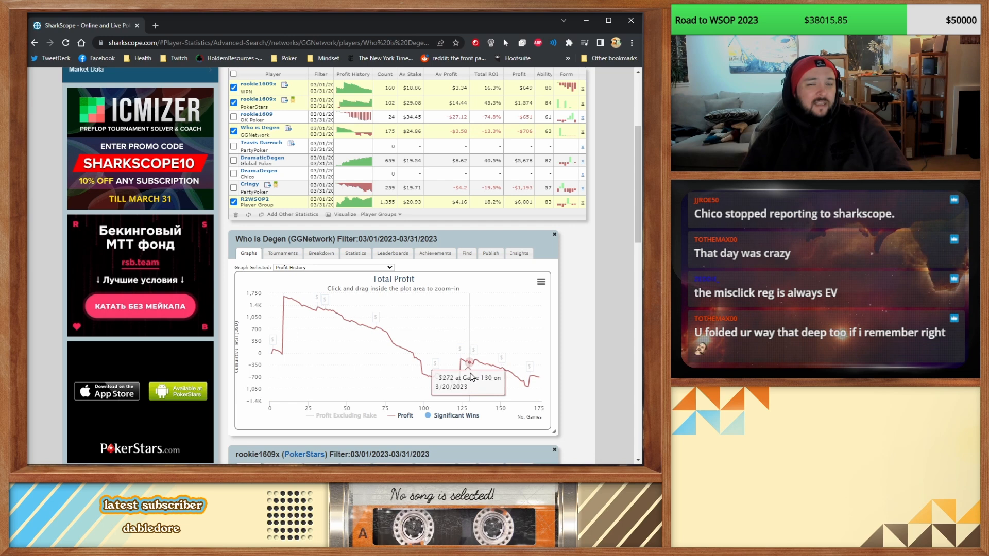
mouse_move(284, 298)
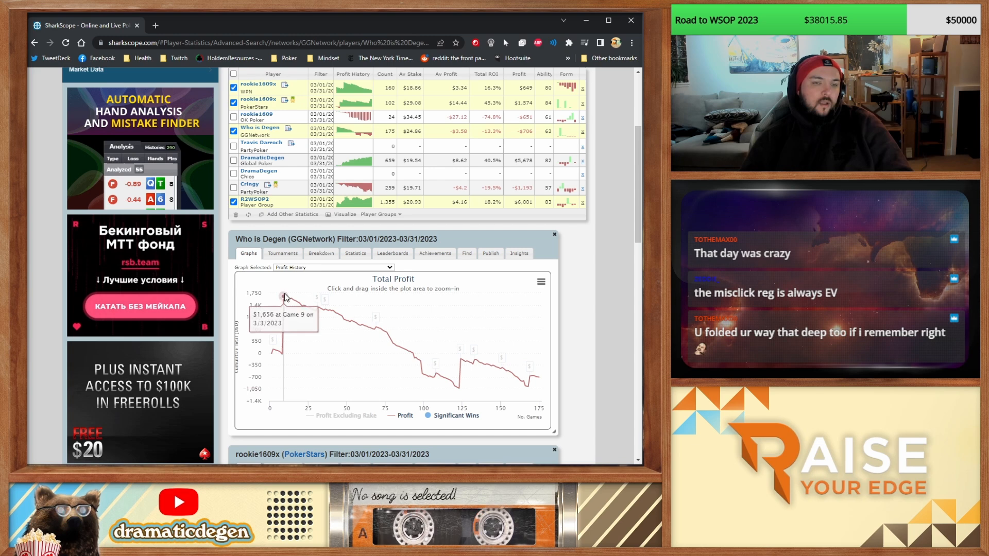
mouse_move(289, 360)
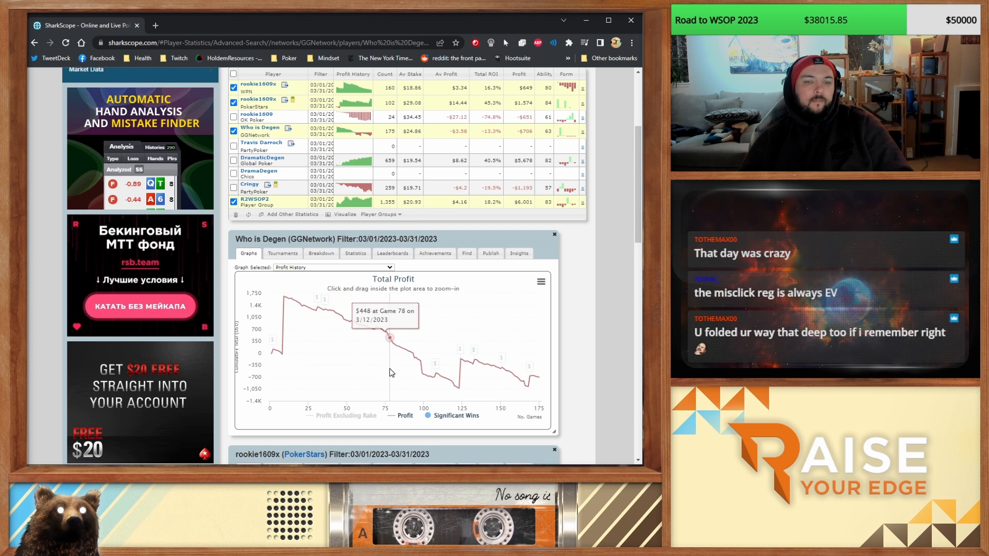
mouse_move(533, 368)
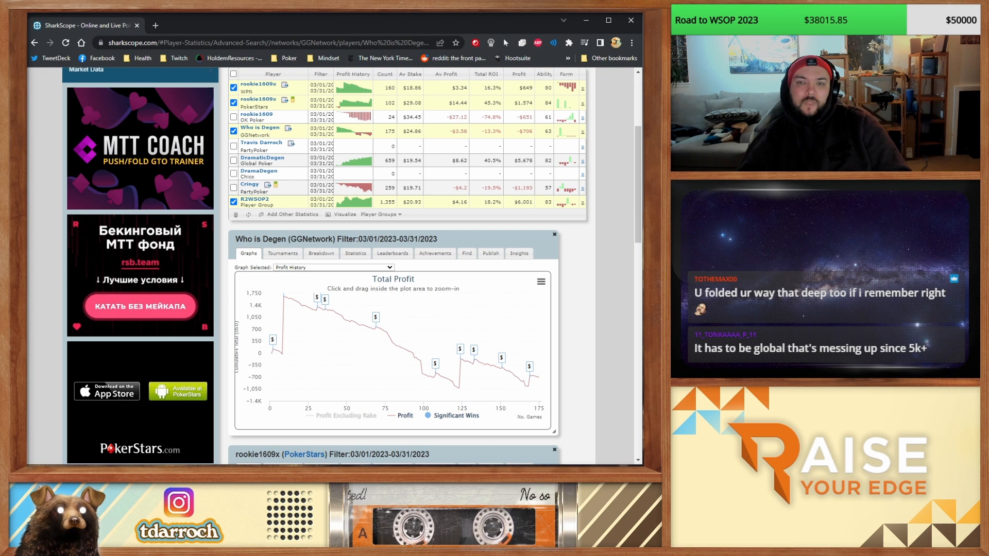
left_click(354, 253)
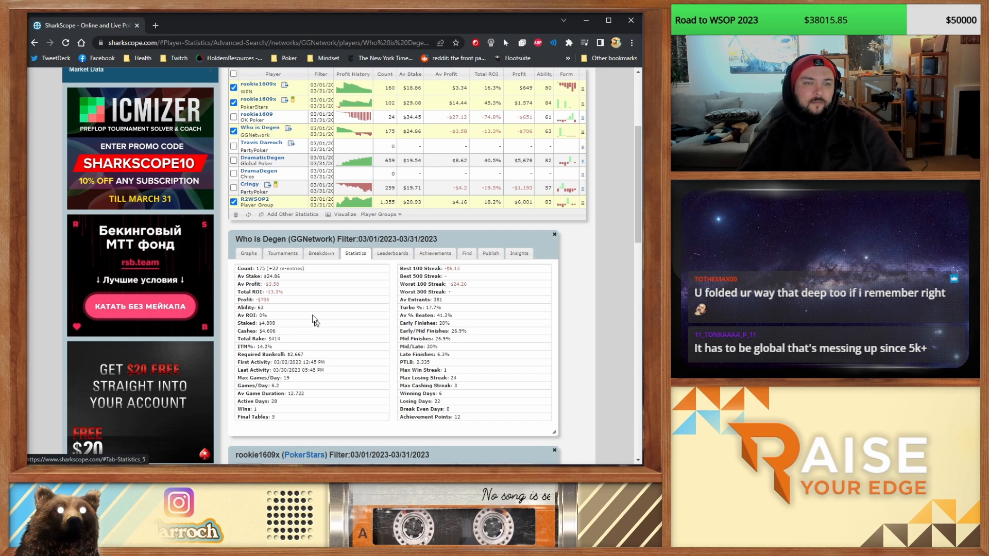
scroll("up", 3)
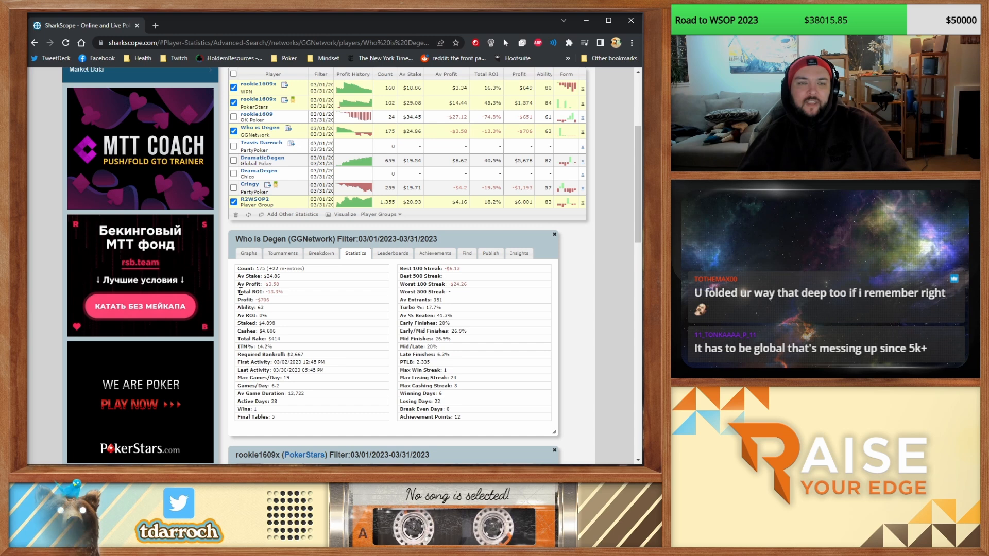
left_click(248, 253)
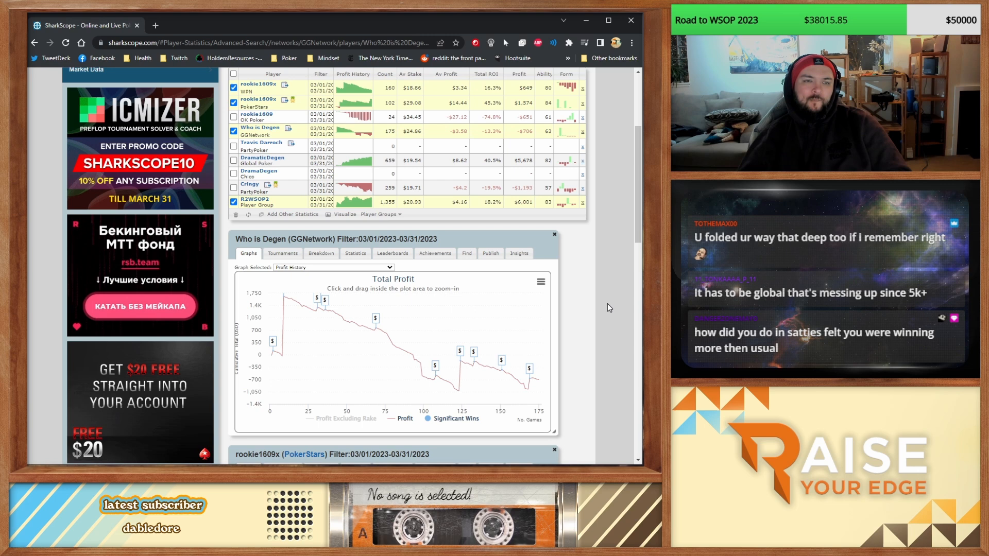
mouse_move(359, 164)
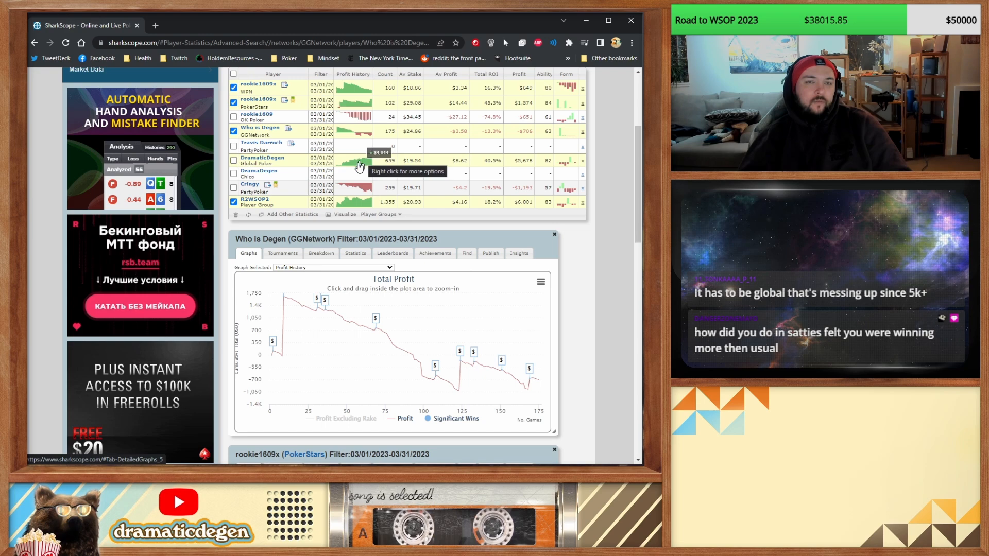
- Show Cringy's PartyPoker March profit graph, dropping to about −$1,200 over 259 games
left_click(249, 183)
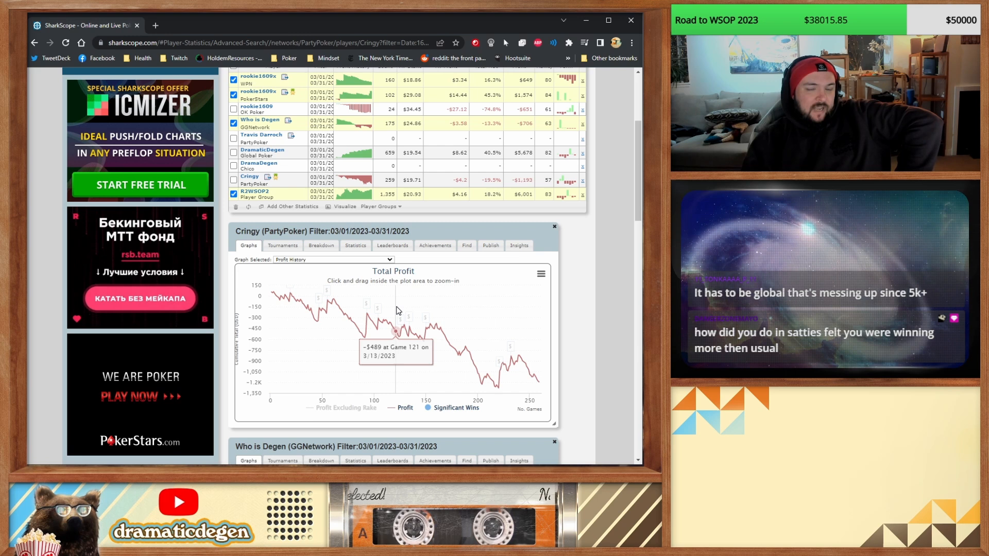
mouse_move(346, 316)
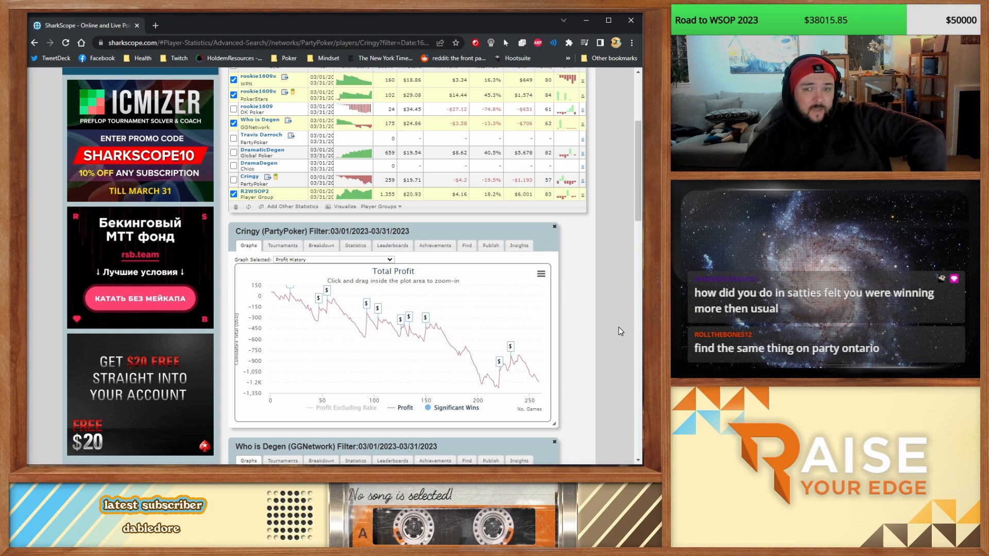
scroll("down", 3)
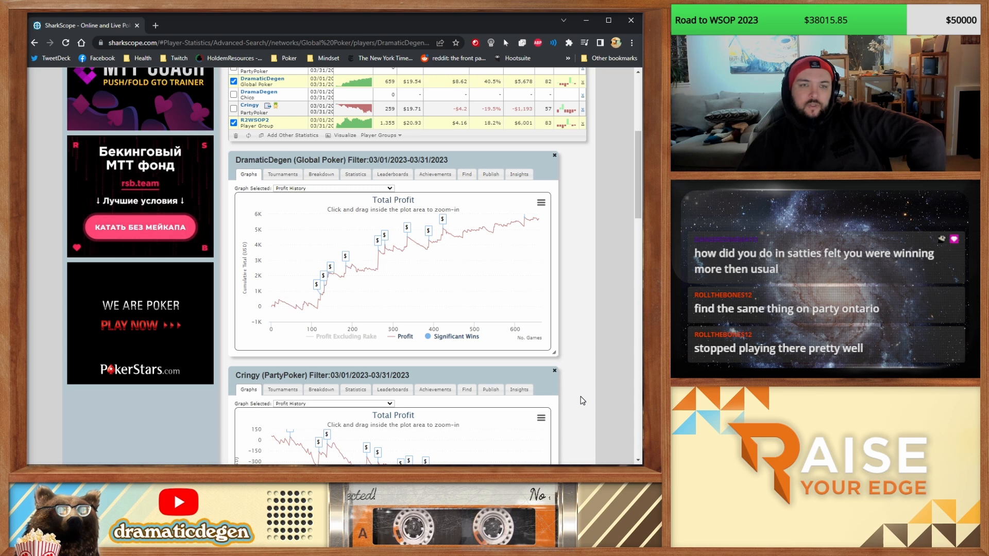
scroll("up", 3)
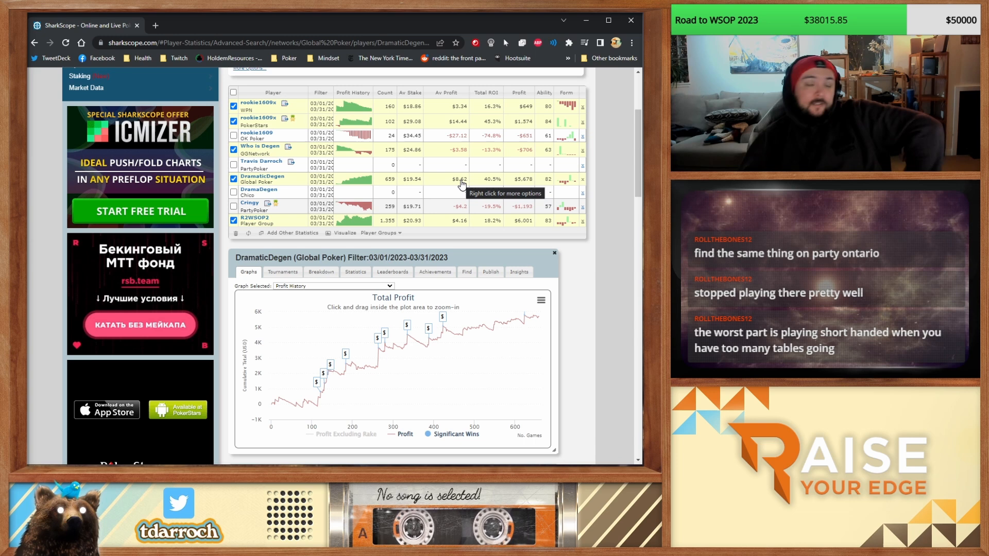
mouse_move(536, 315)
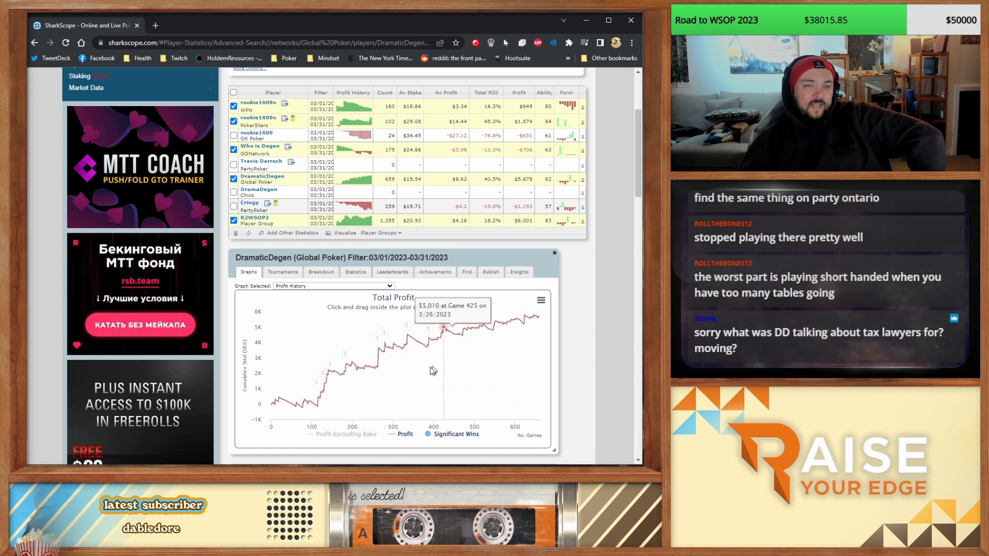
mouse_move(331, 365)
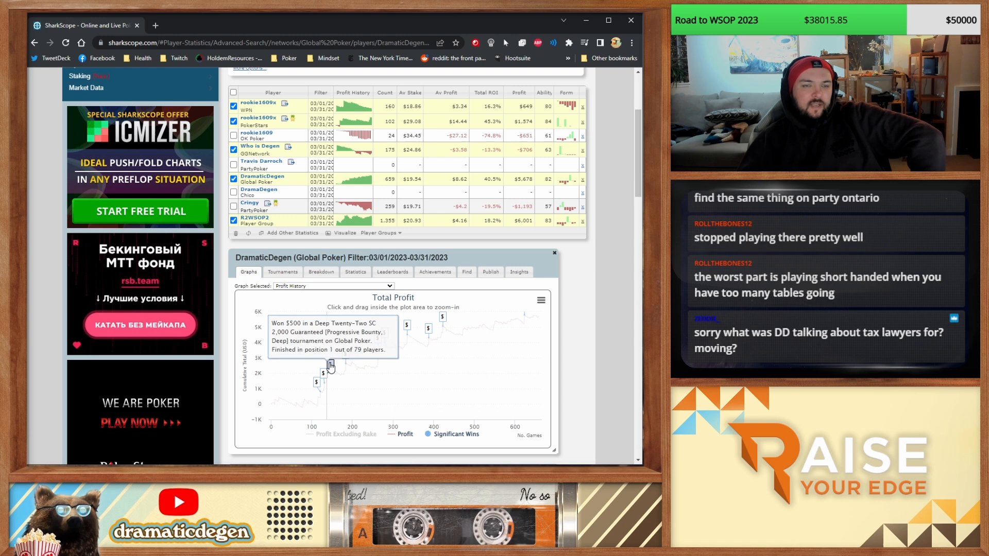
mouse_move(378, 338)
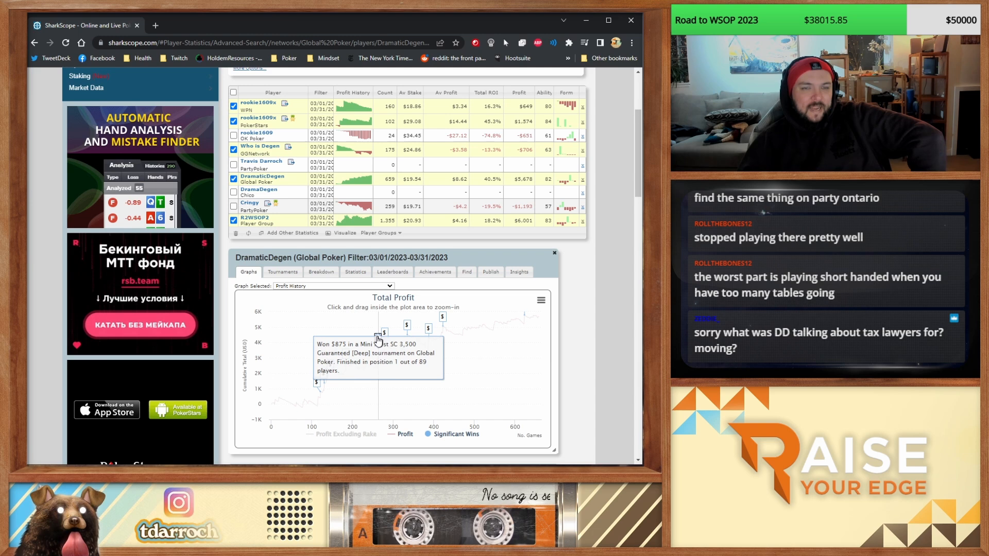
mouse_move(407, 324)
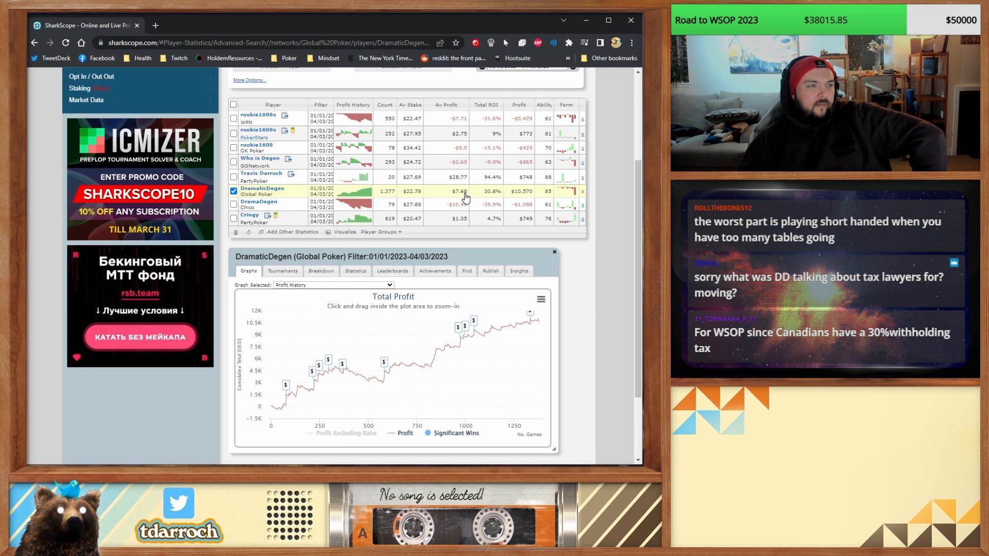
mouse_move(600, 271)
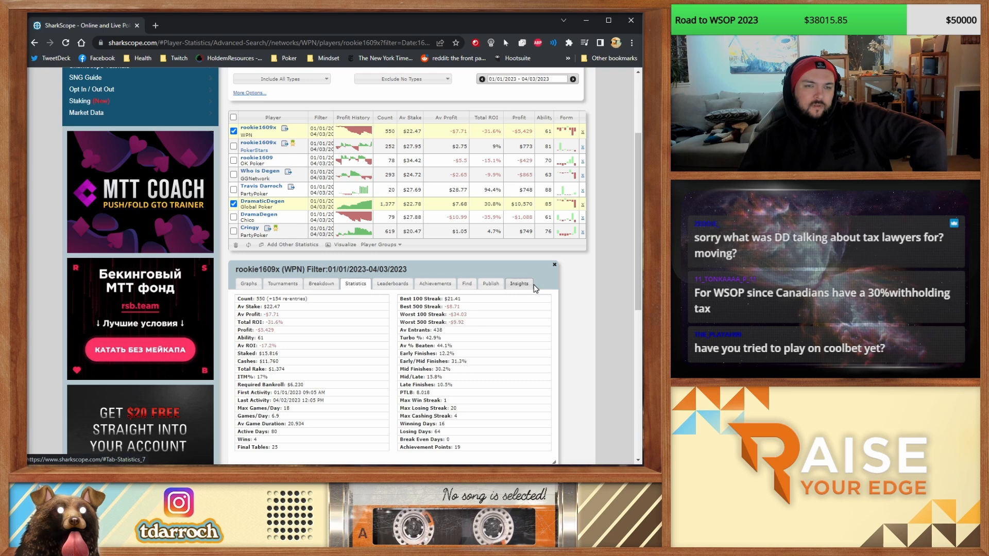
left_click(248, 283)
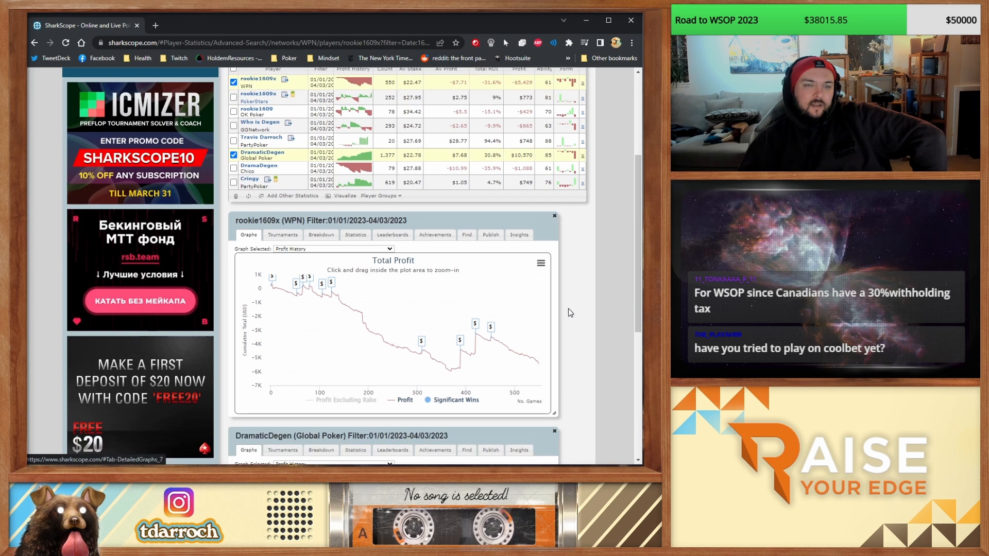
mouse_move(351, 308)
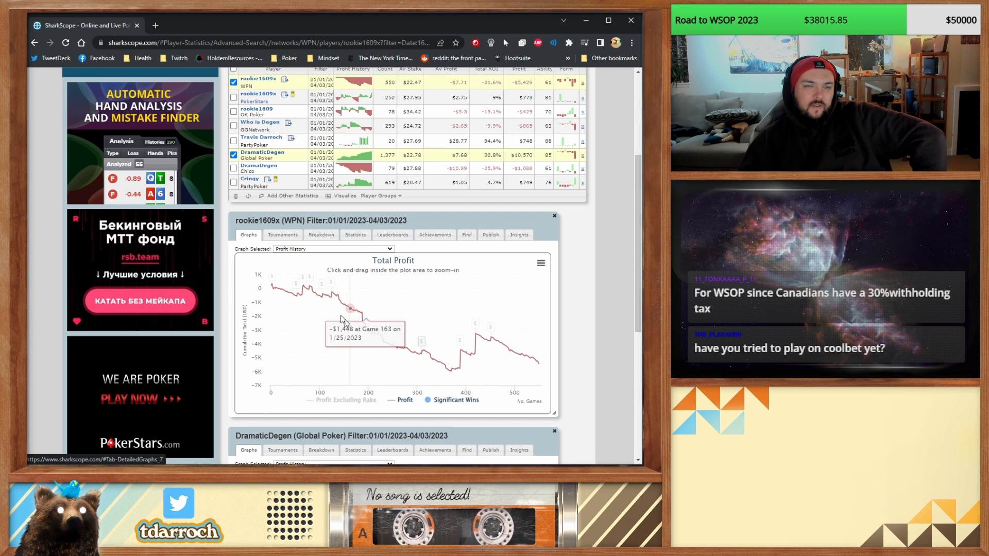
mouse_move(284, 288)
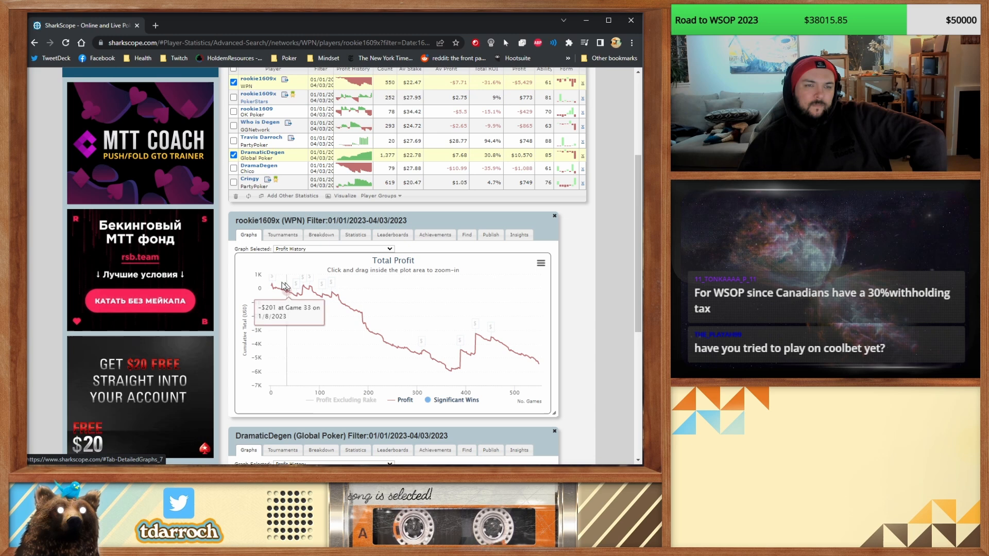
mouse_move(446, 322)
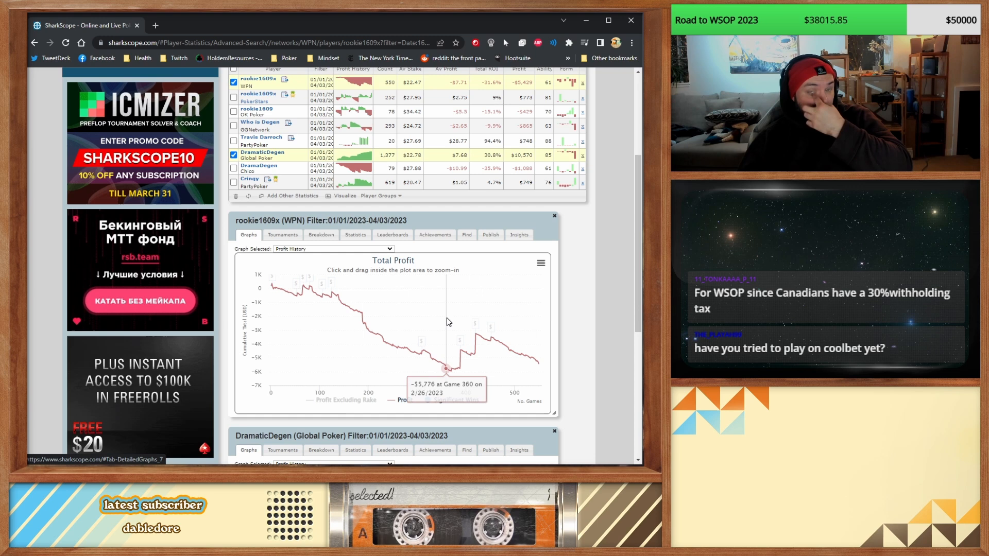
scroll("up", 3)
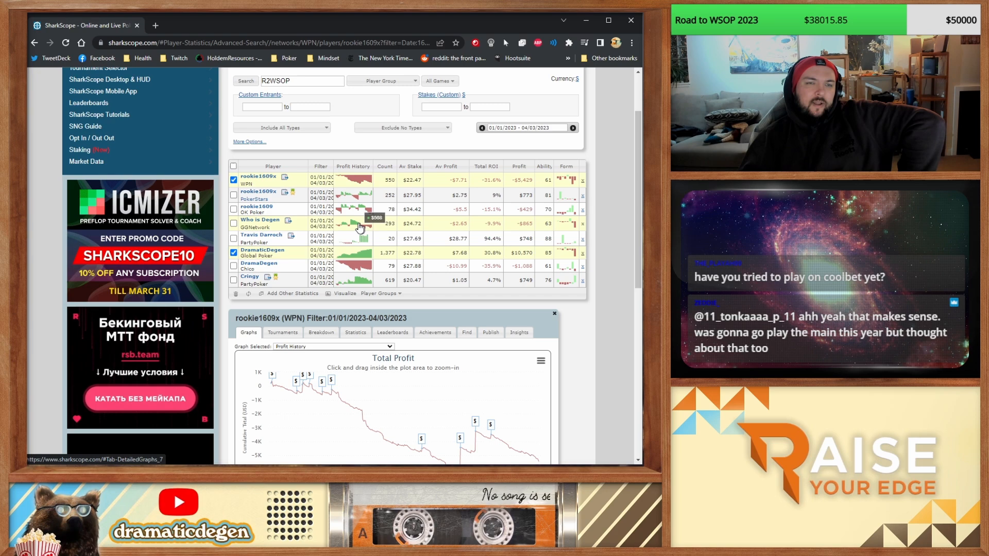
- Add the PokerStars and Who is Degen GGNetwork accounts and review their graph and statistics panels
left_click(260, 219)
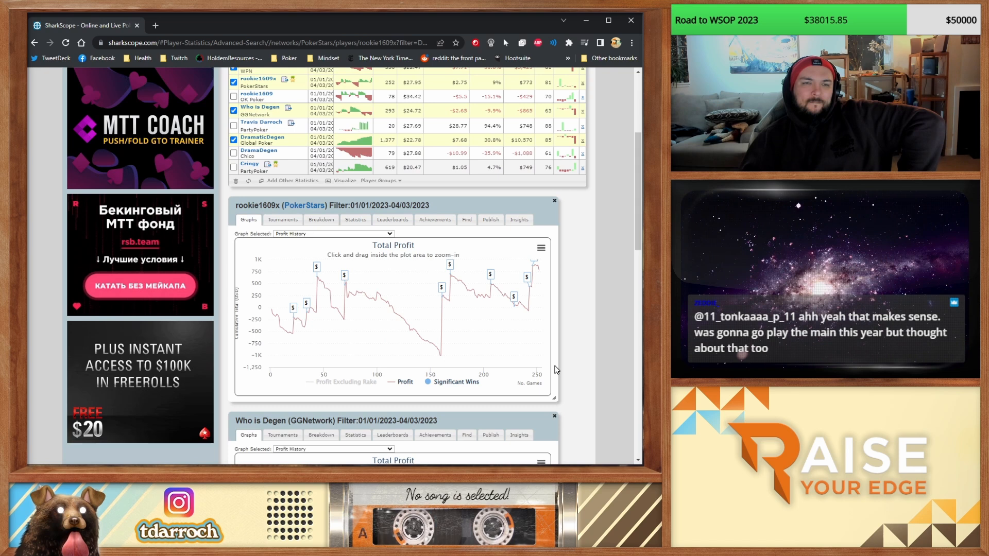
scroll("up", 3)
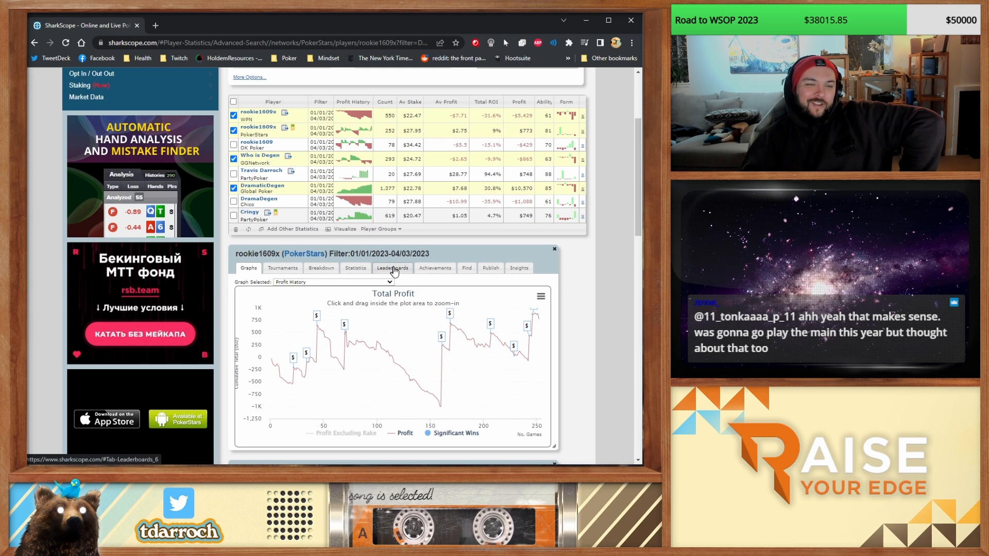
scroll("down", 3)
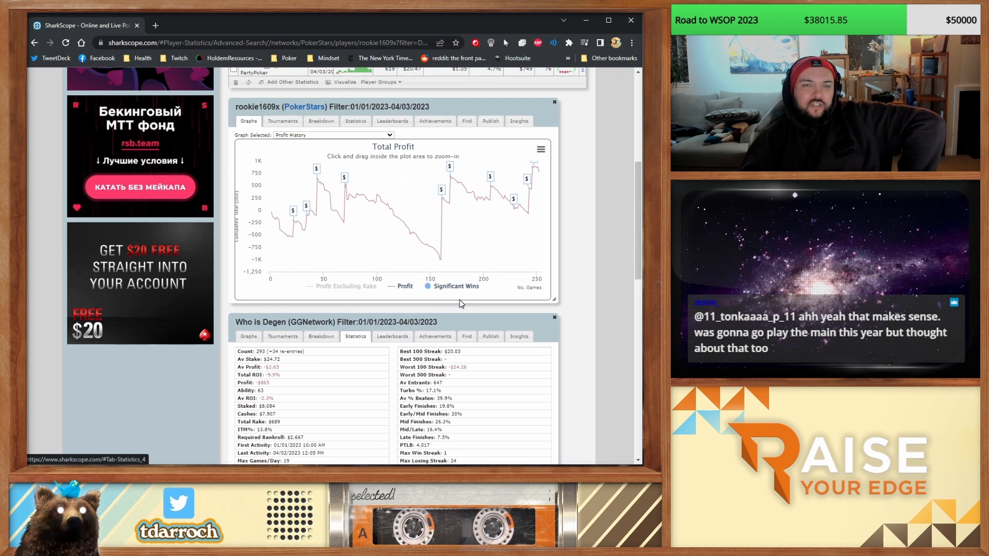
scroll("down", 3)
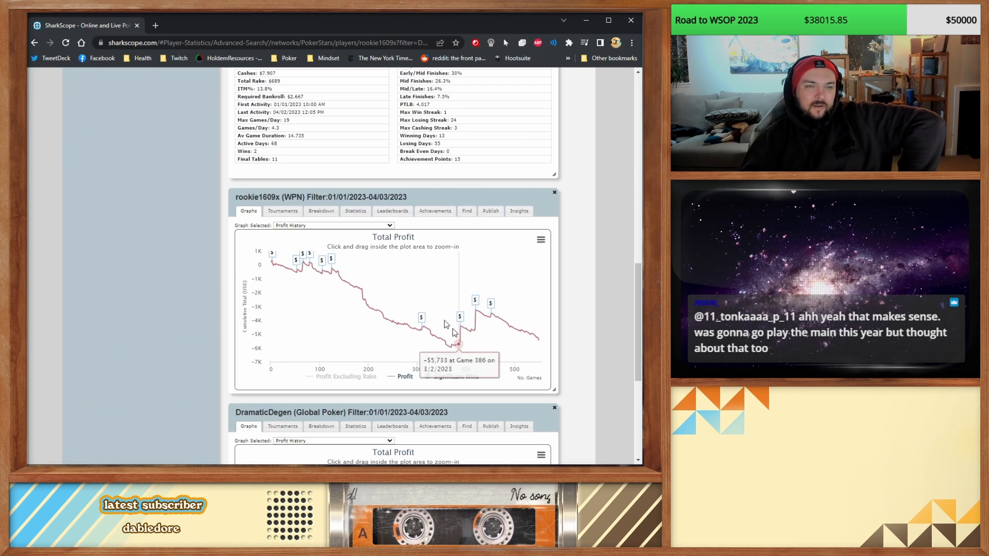
left_click(355, 211)
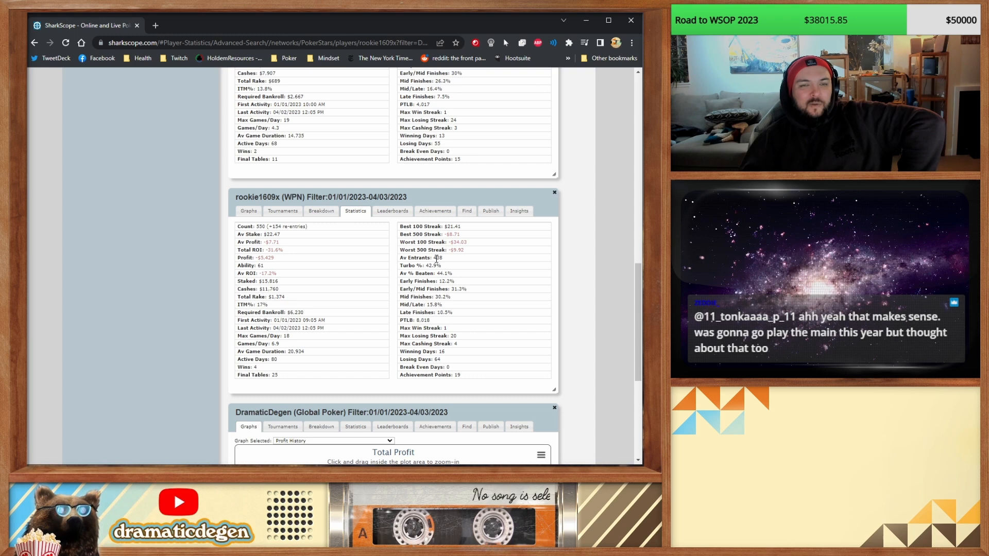
left_click(248, 210)
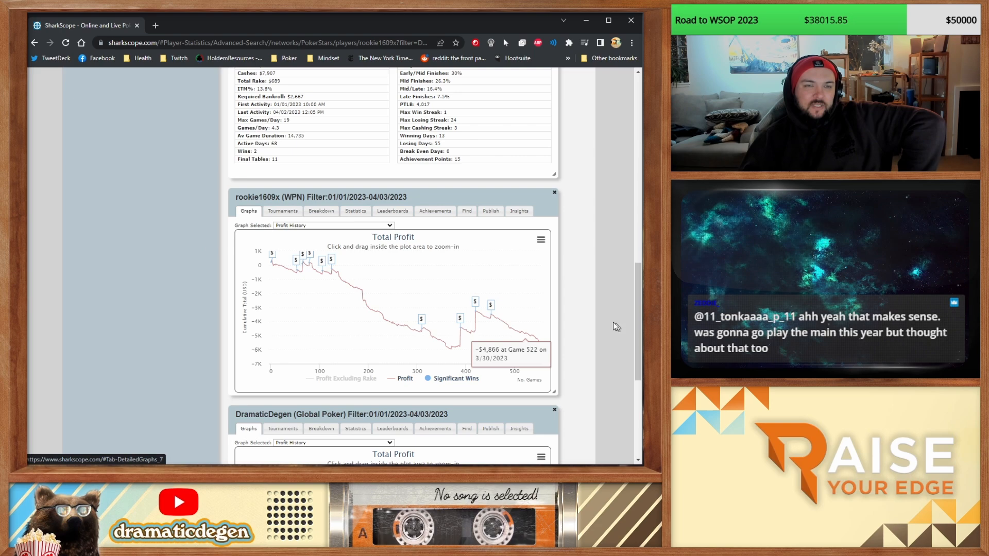
scroll("up", 3)
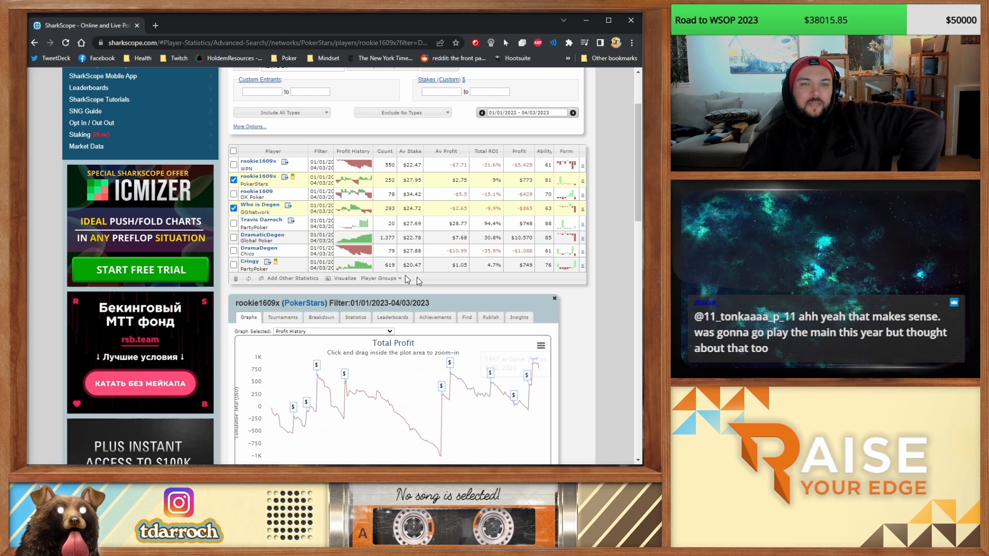